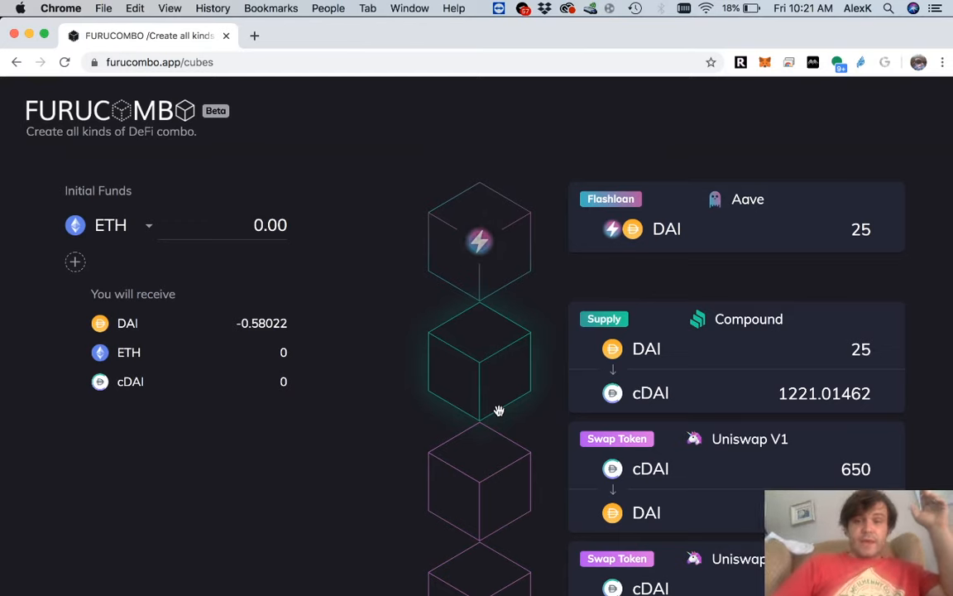
mouse_move(637, 172)
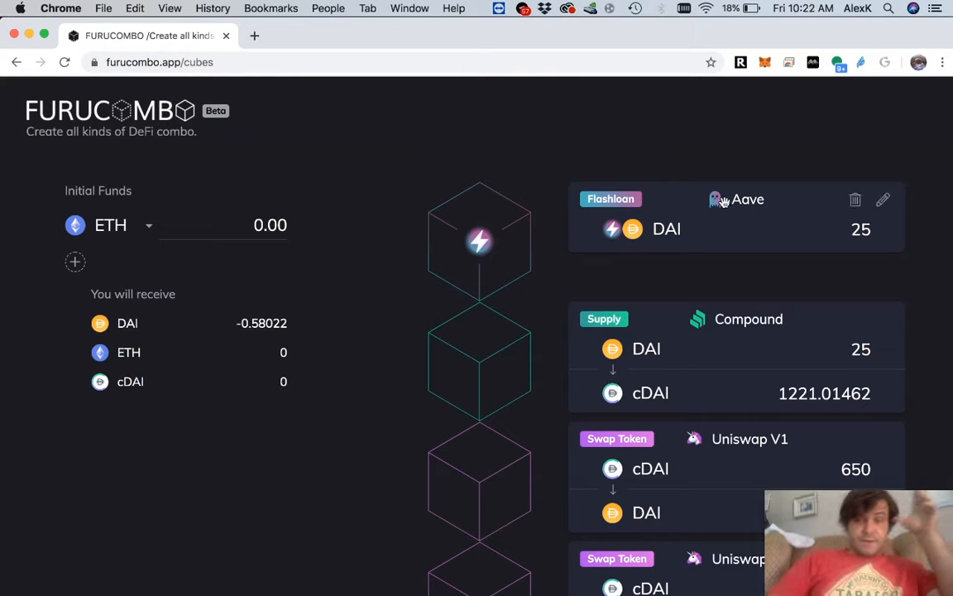
mouse_move(627, 184)
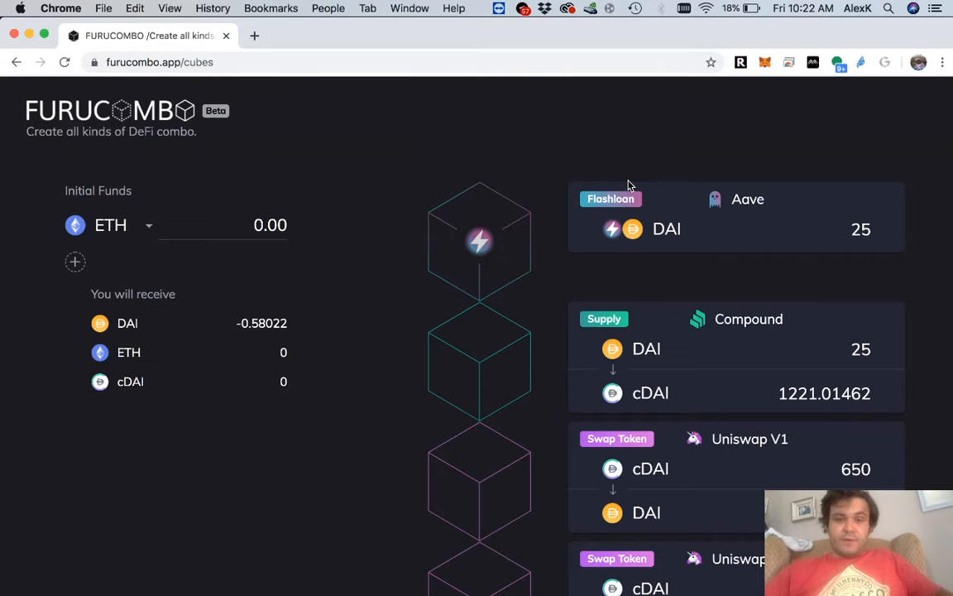
mouse_move(776, 423)
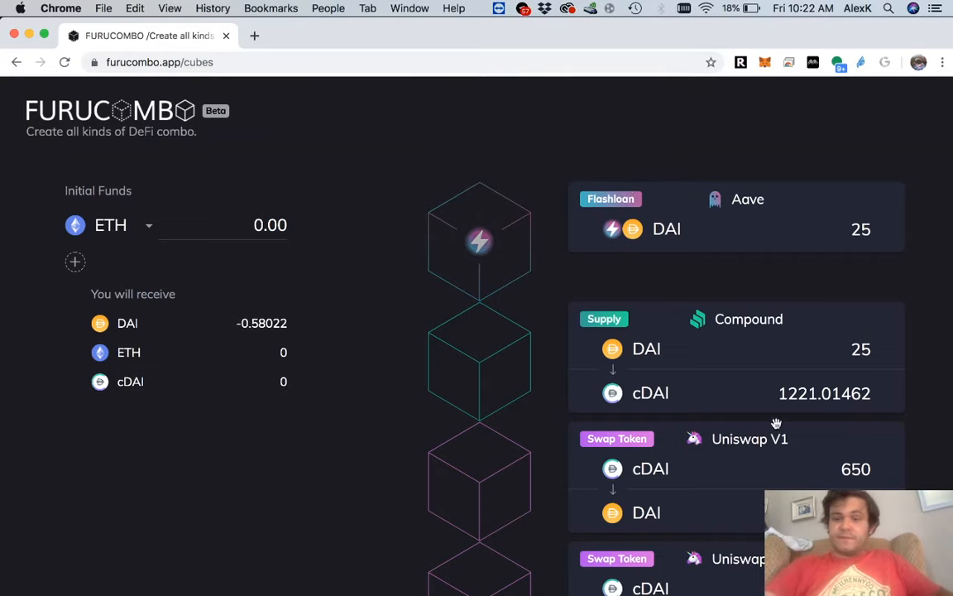
Scroll through the Furucombo Telegram group to the 30 BAT flash loan arbitrage message.
scroll("down", 3)
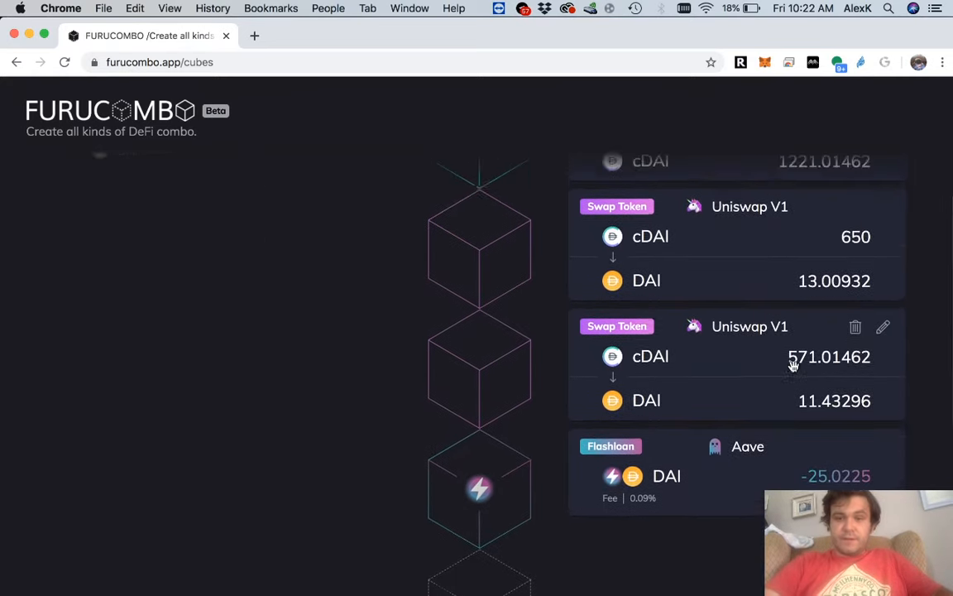
scroll("down", 3)
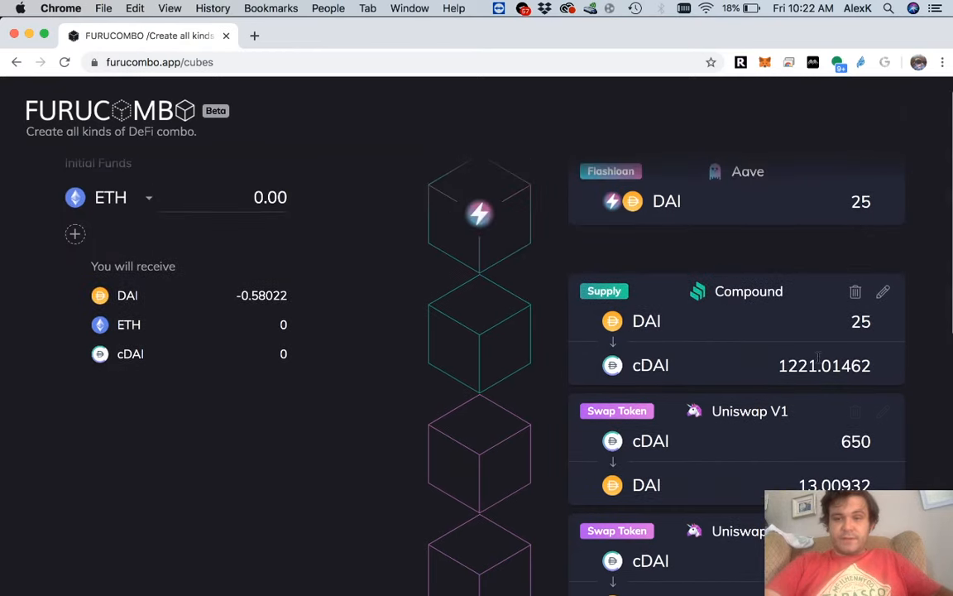
scroll("down", 3)
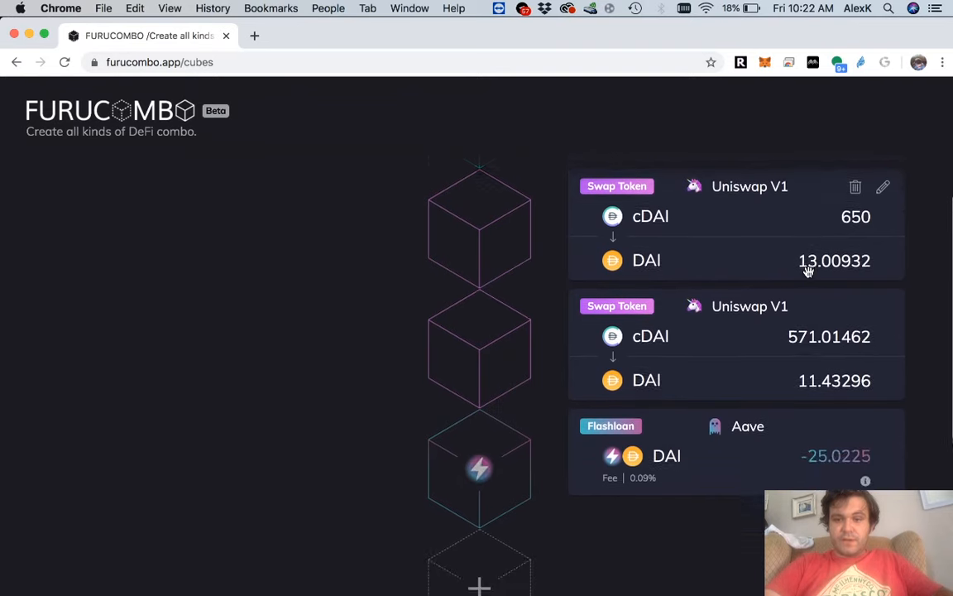
scroll("down", 3)
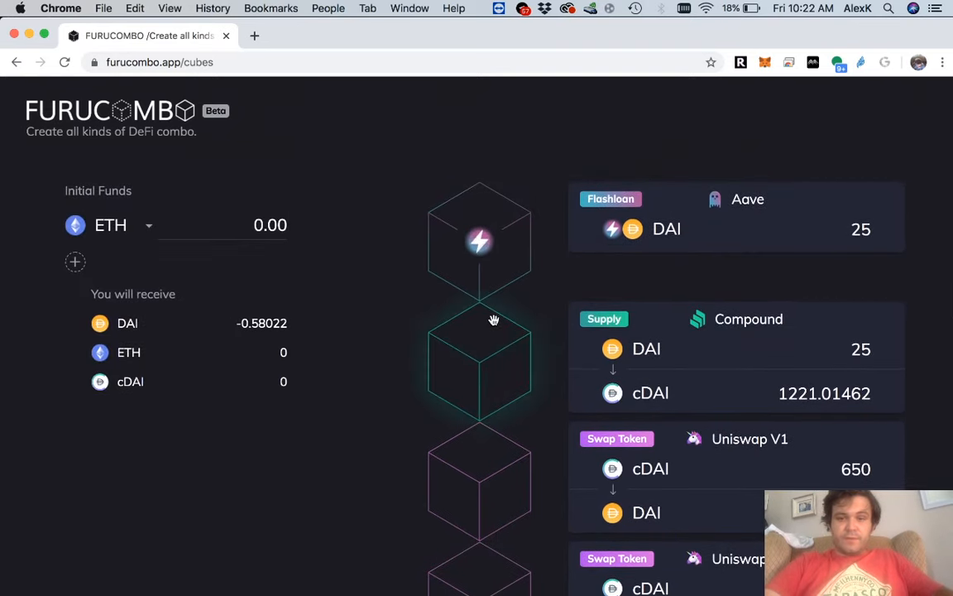
scroll("down", 3)
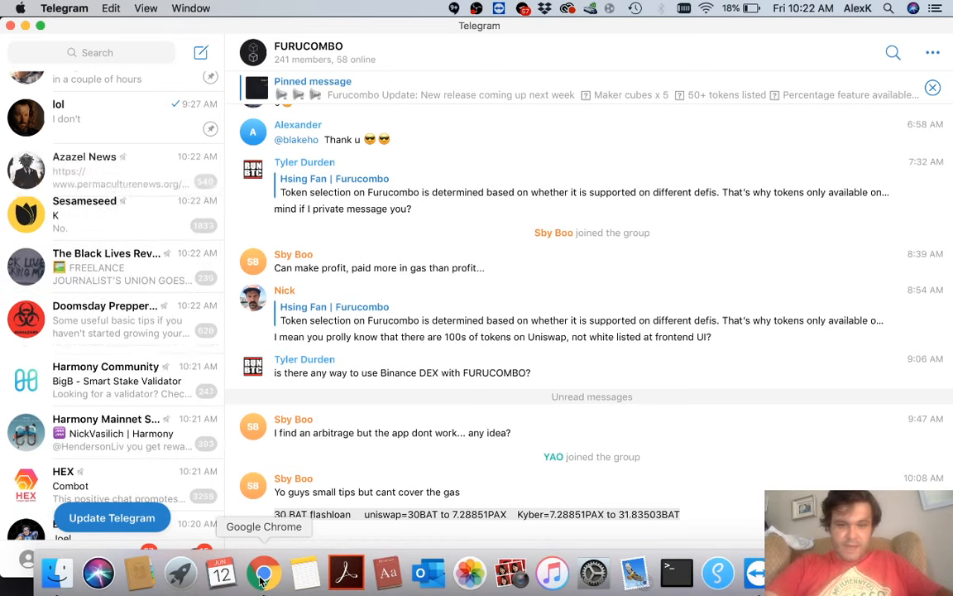
Change the Aave flash loan to 30 BAT and remove the Compound supply step.
left_click(263, 571)
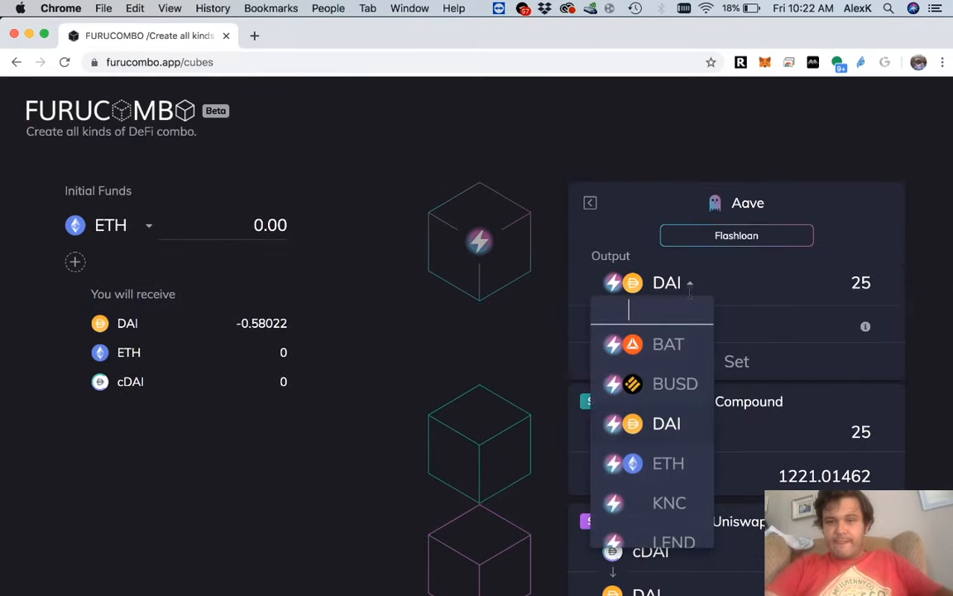
left_click(669, 342)
type("30")
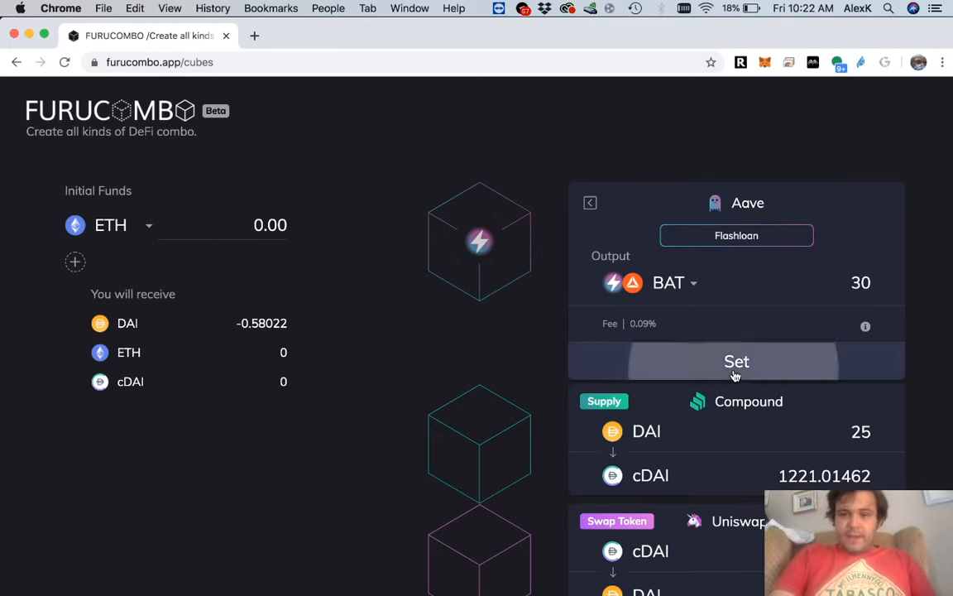
left_click(734, 361)
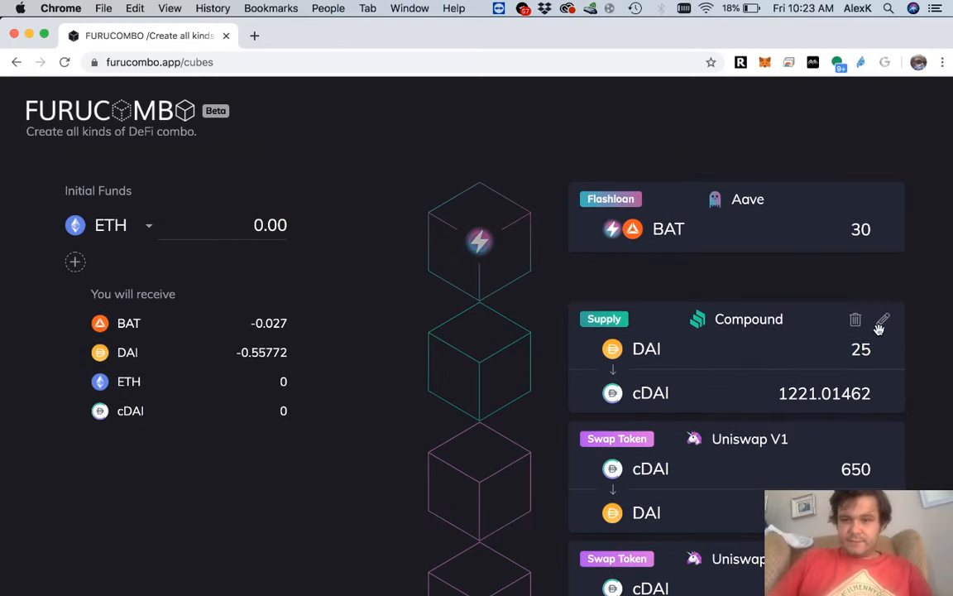
left_click(856, 321)
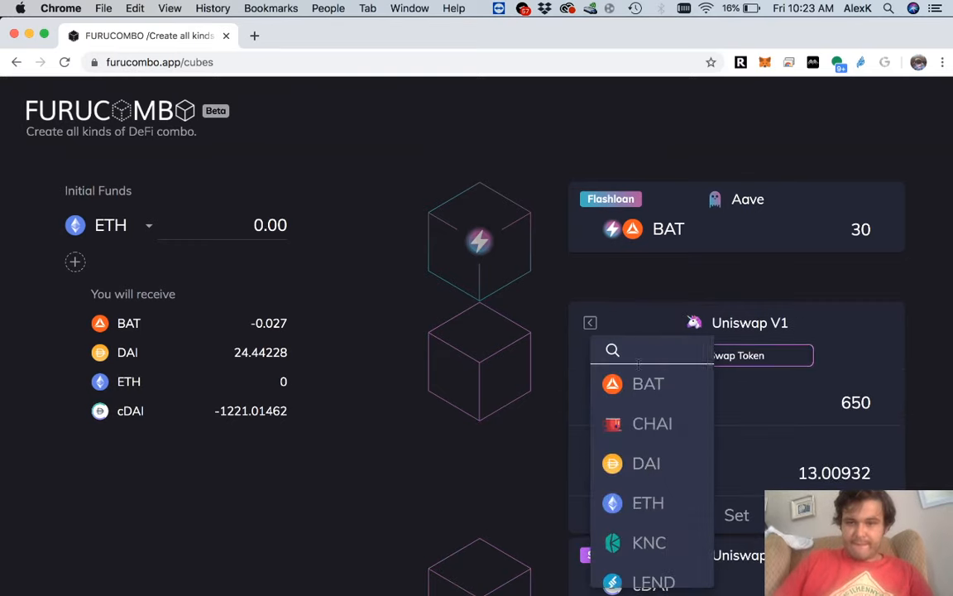
Make the first Uniswap swap 30 BAT into PAX and set PAX as the second swap's input.
left_click(648, 384)
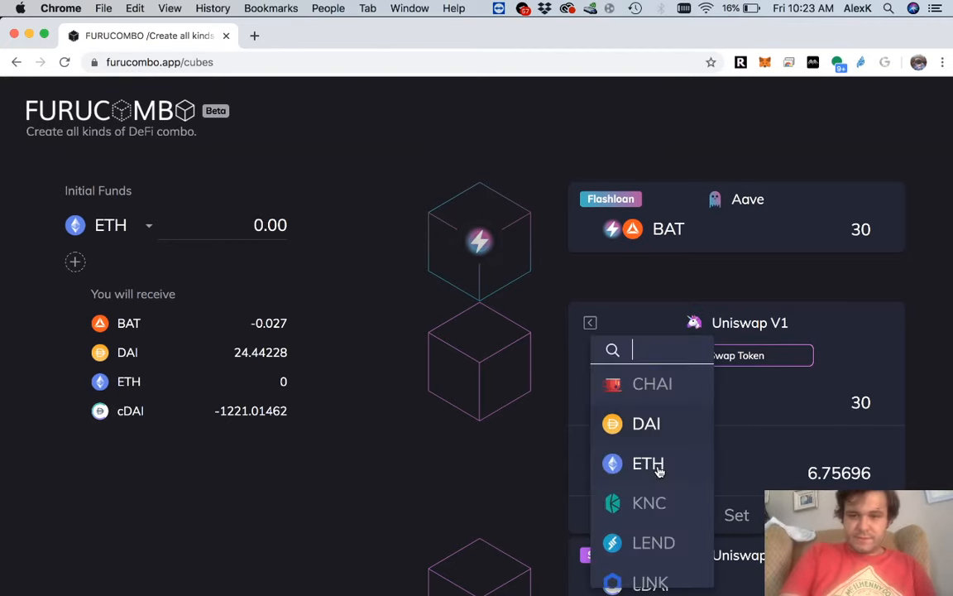
scroll("down", 3)
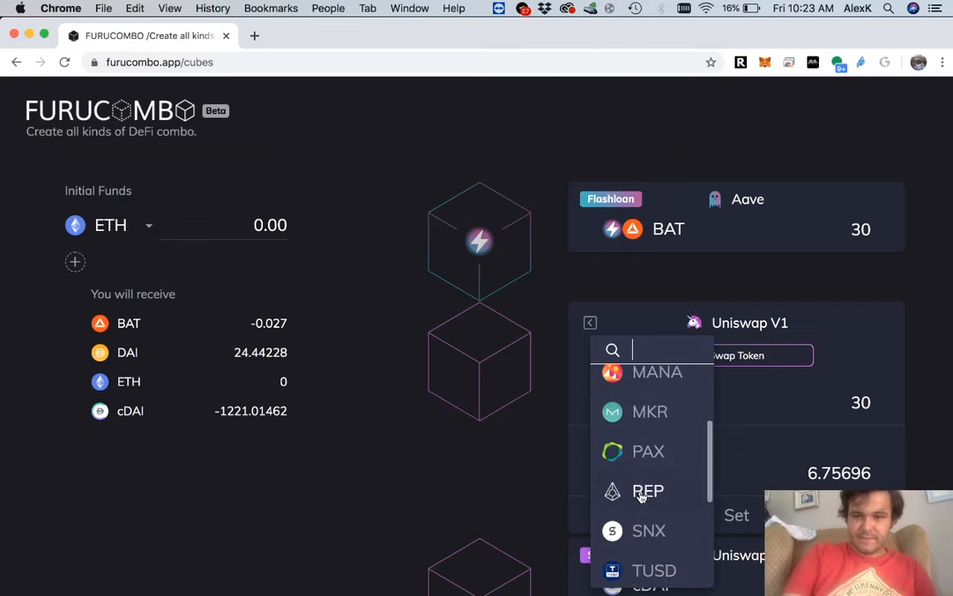
left_click(649, 450)
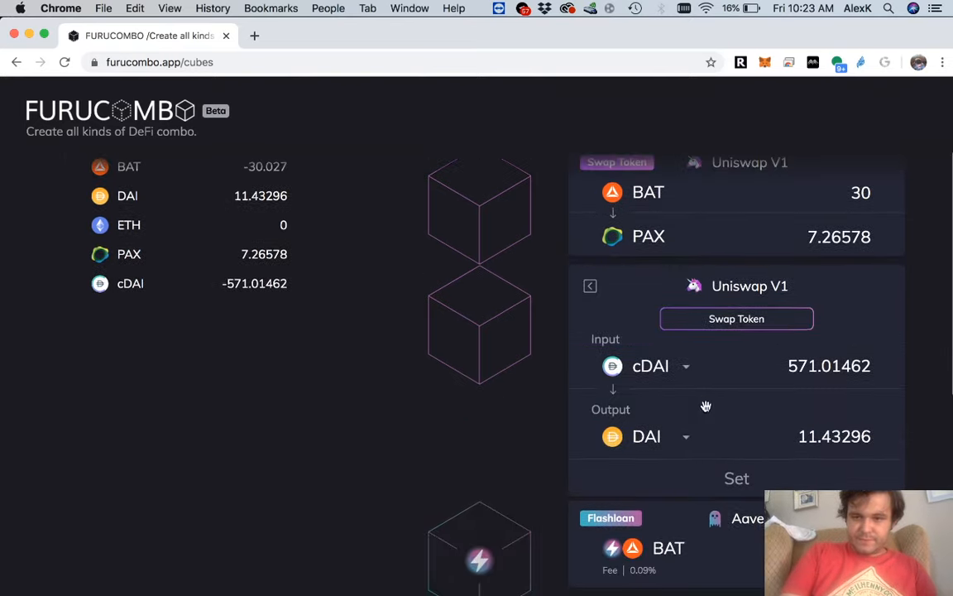
left_click(650, 366)
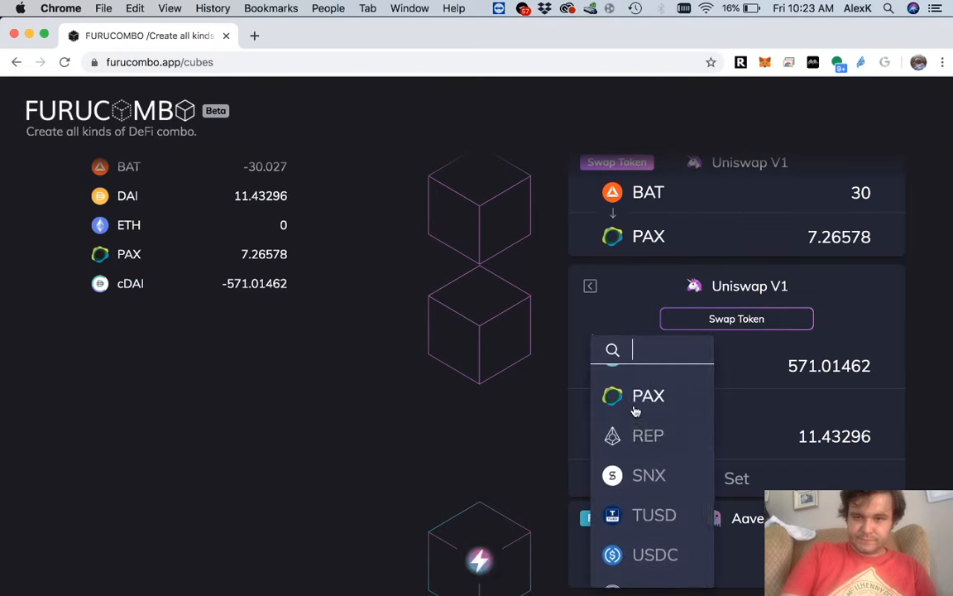
left_click(648, 394)
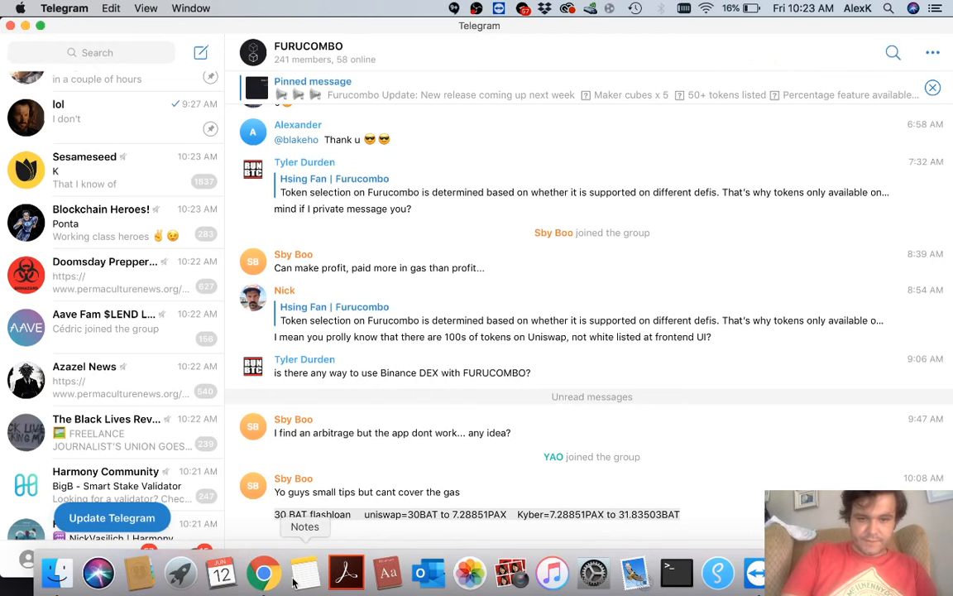
left_click(263, 572)
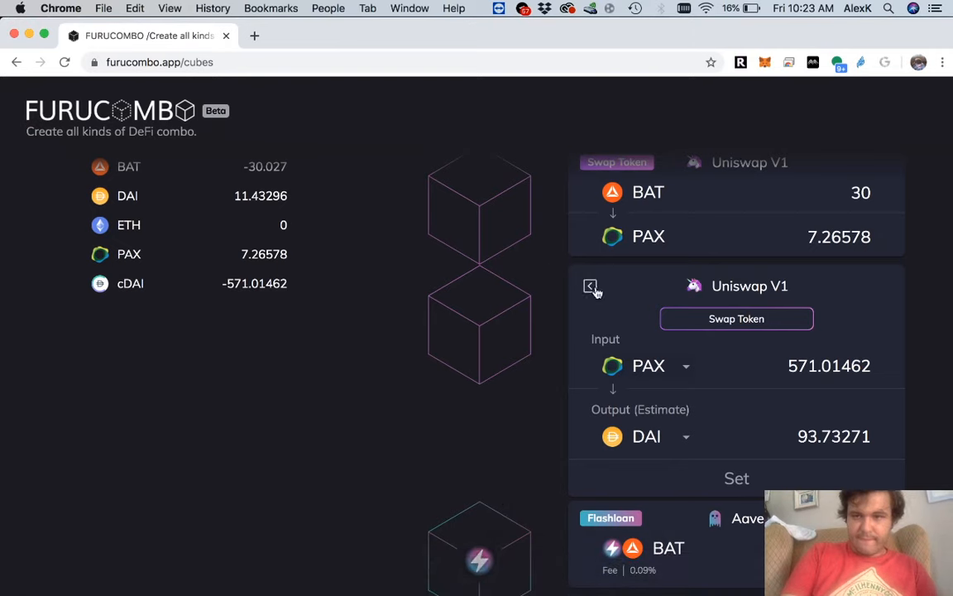
Discard the second Uniswap swap and add a Kyberswap swap with PAX input and BAT output.
left_click(735, 478)
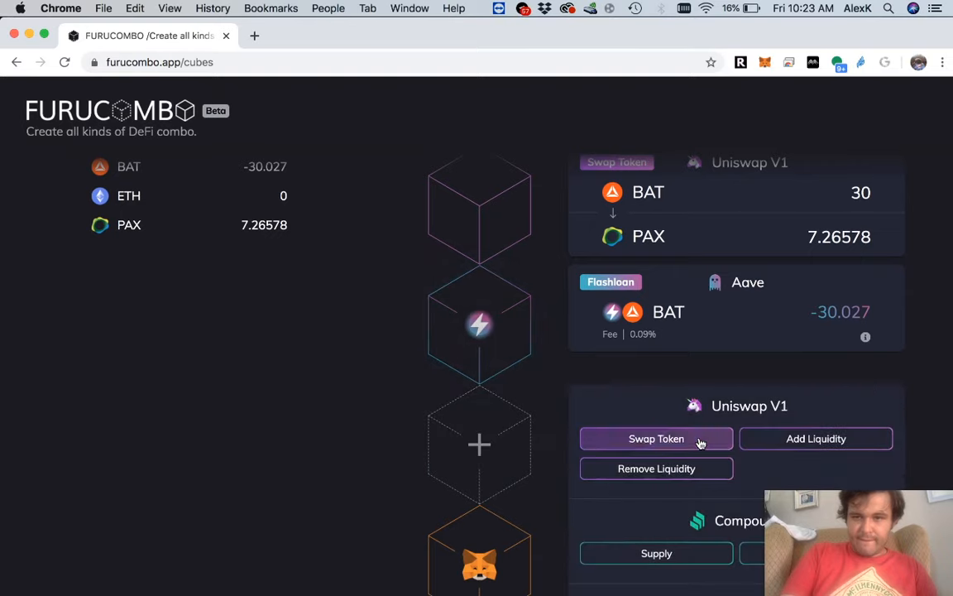
scroll("down", 3)
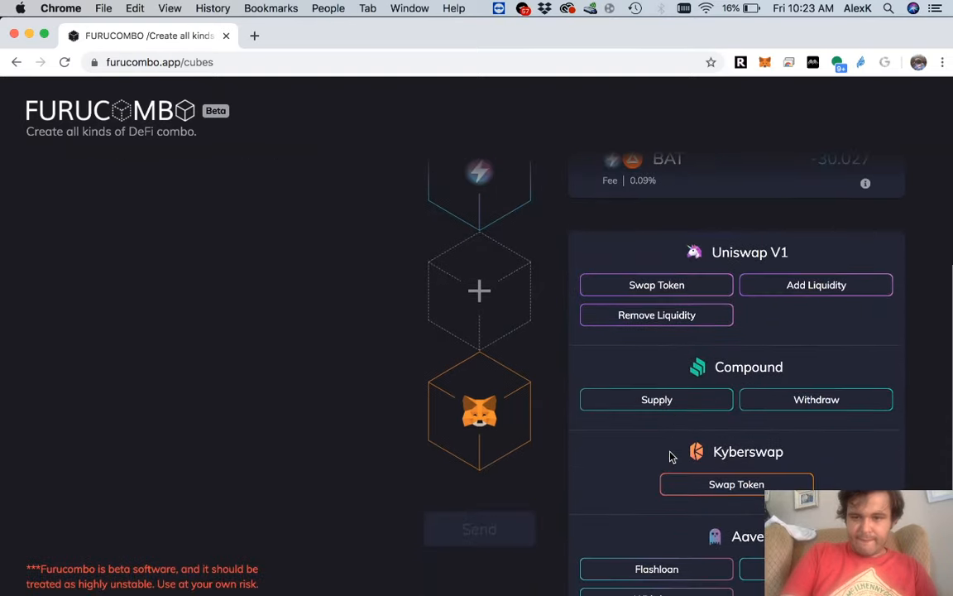
left_click(737, 483)
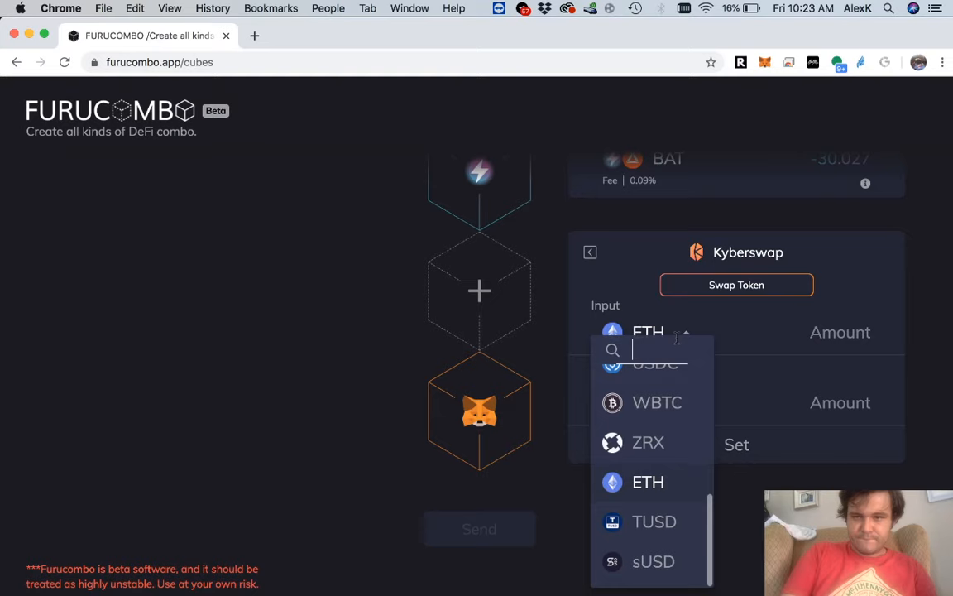
type("b")
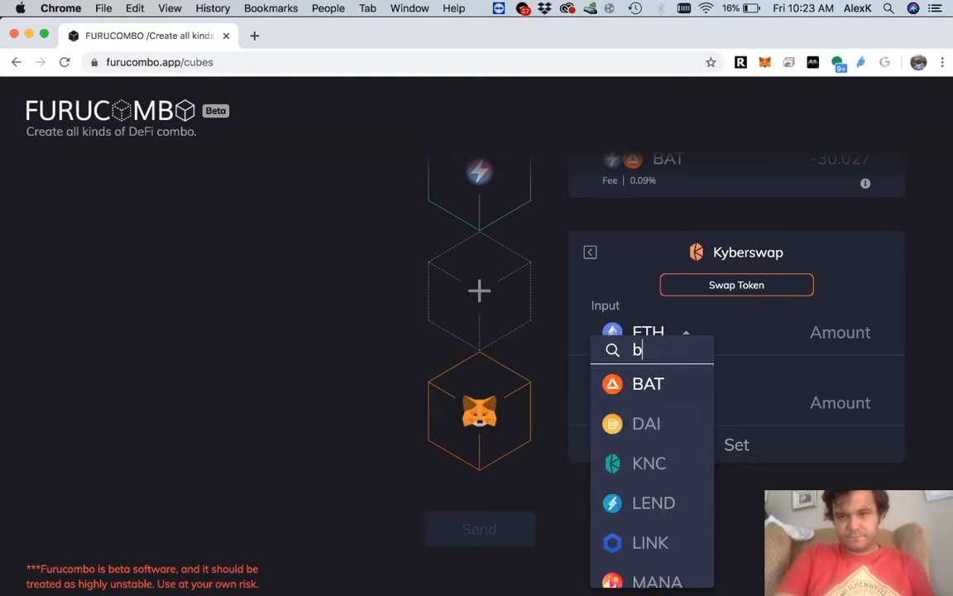
type("at")
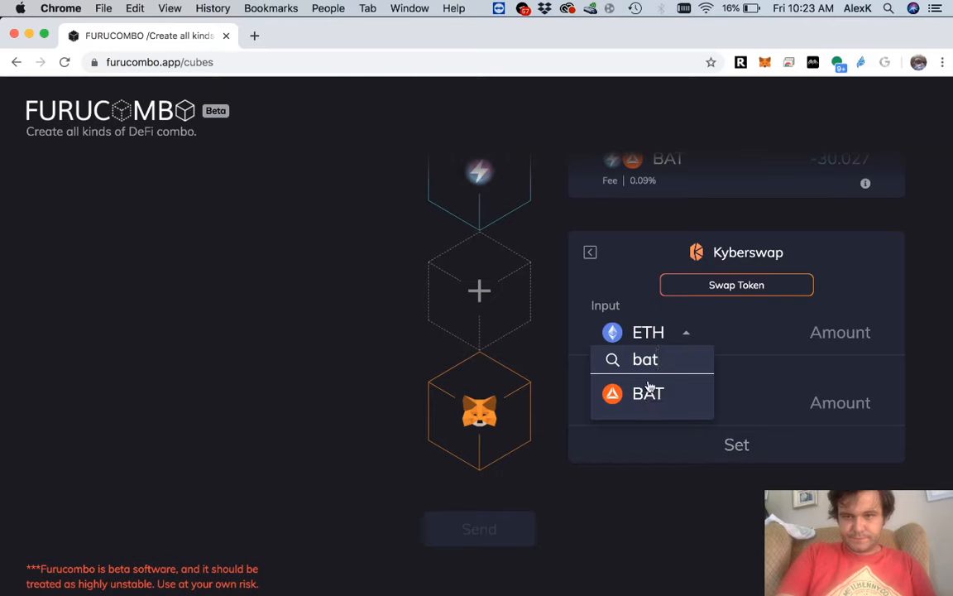
type("pa")
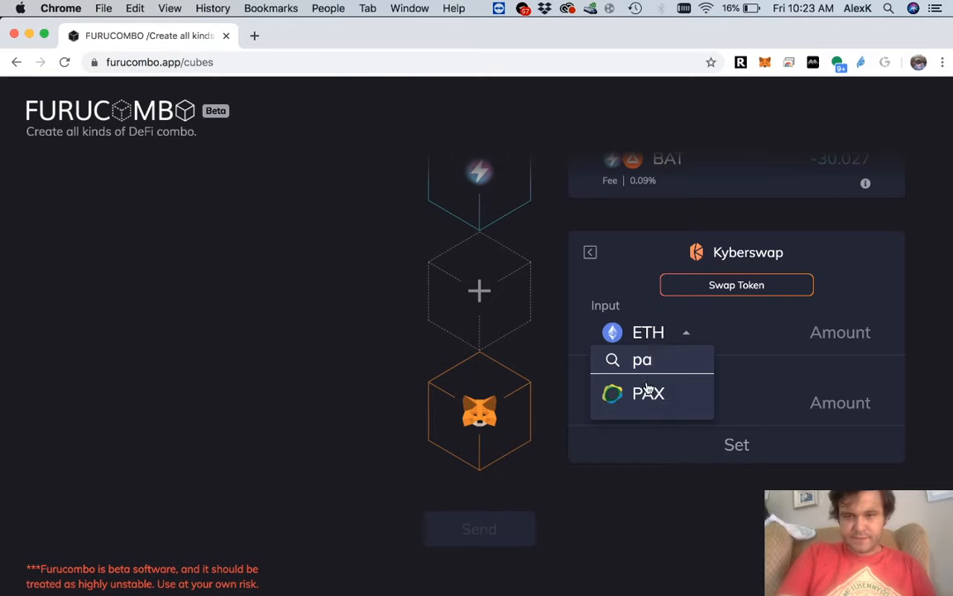
left_click(648, 394)
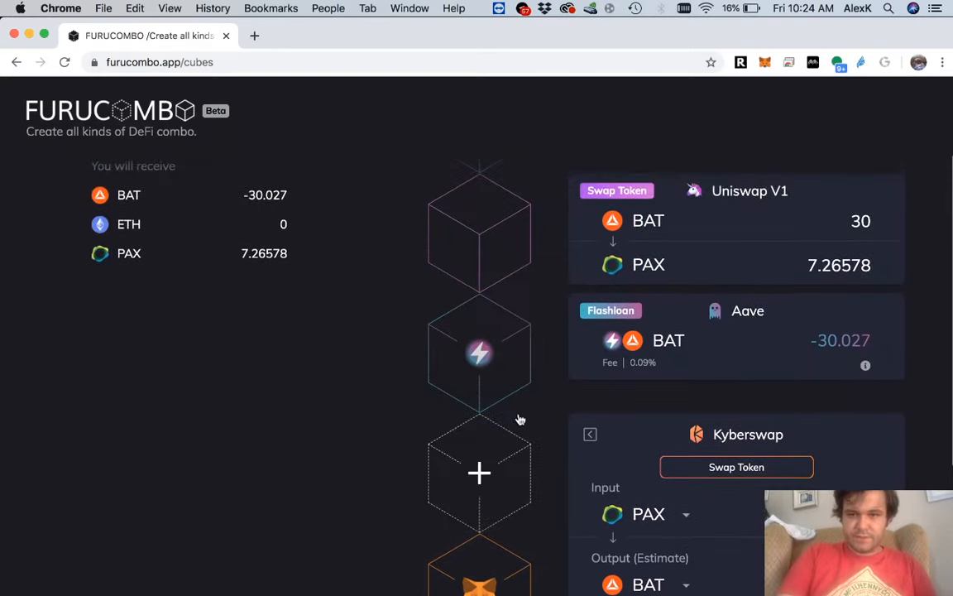
Commit the Kyberswap PAX-to-BAT swap, giving the combo about 1.82 BAT profit.
scroll("down", 3)
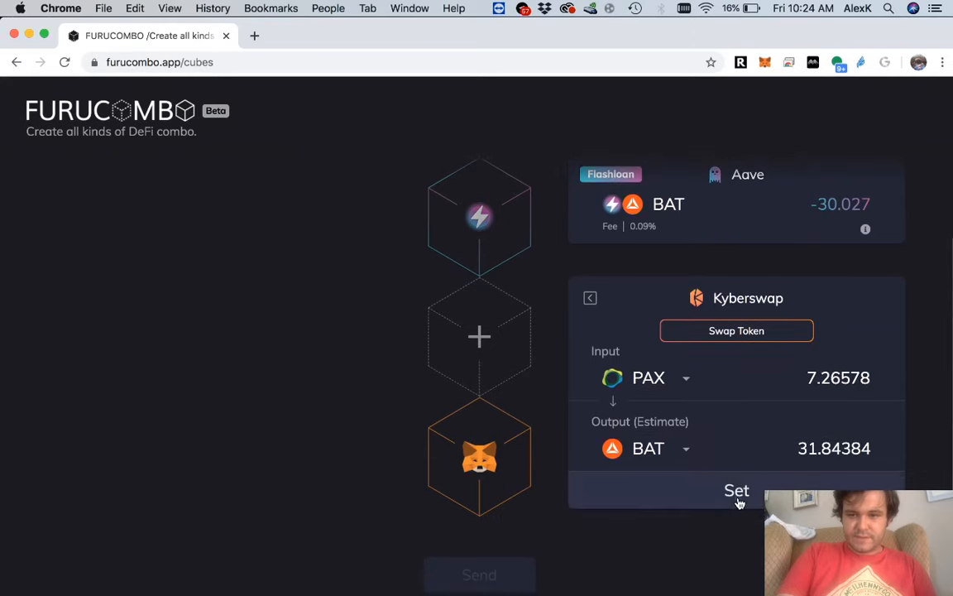
left_click(737, 489)
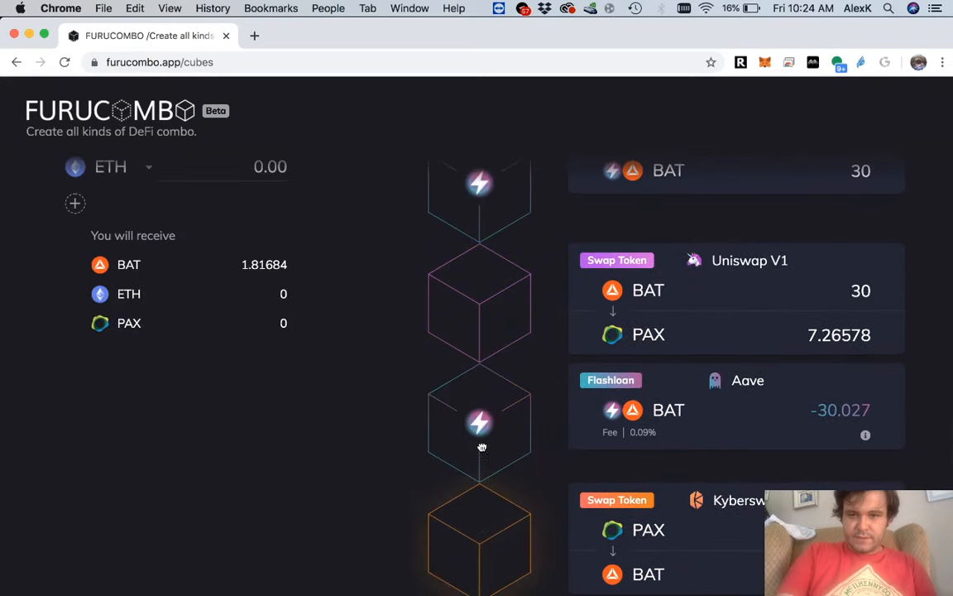
scroll("down", 3)
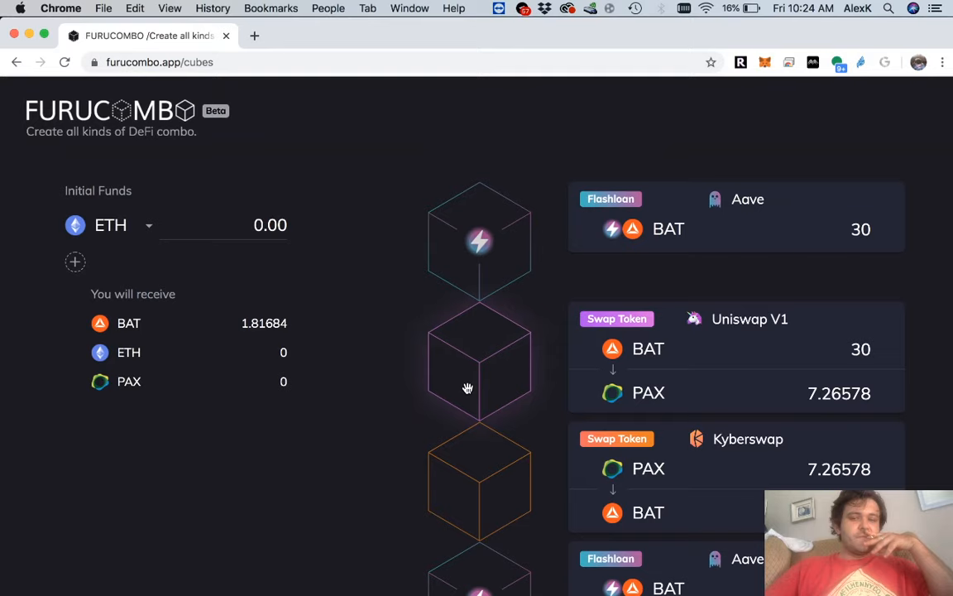
mouse_move(321, 349)
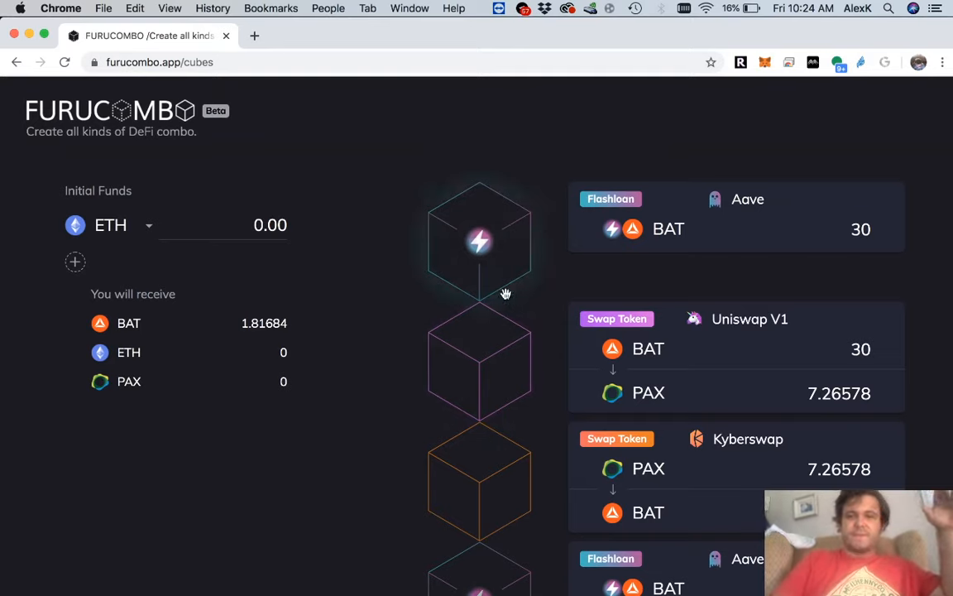
mouse_move(528, 274)
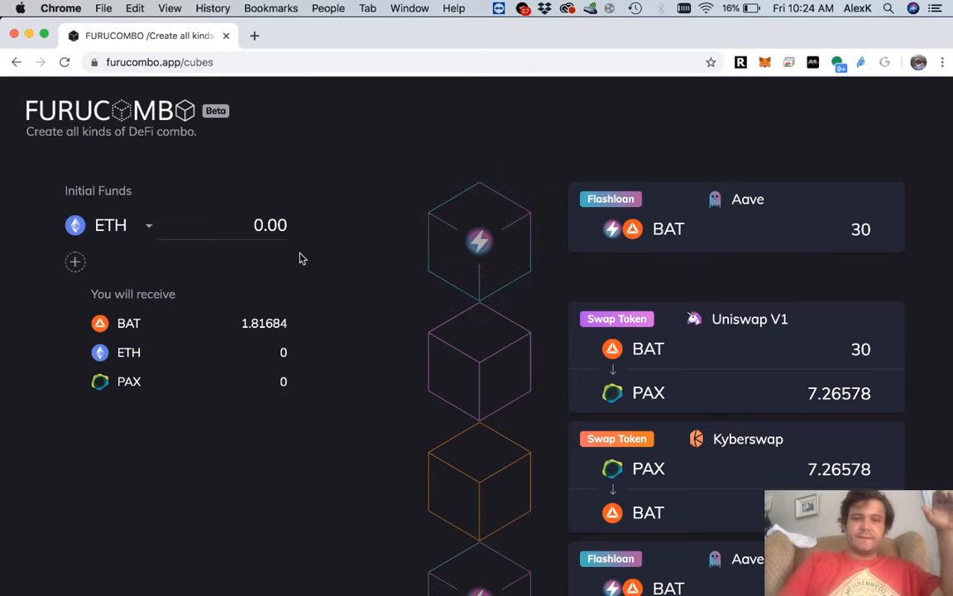
left_click(272, 225)
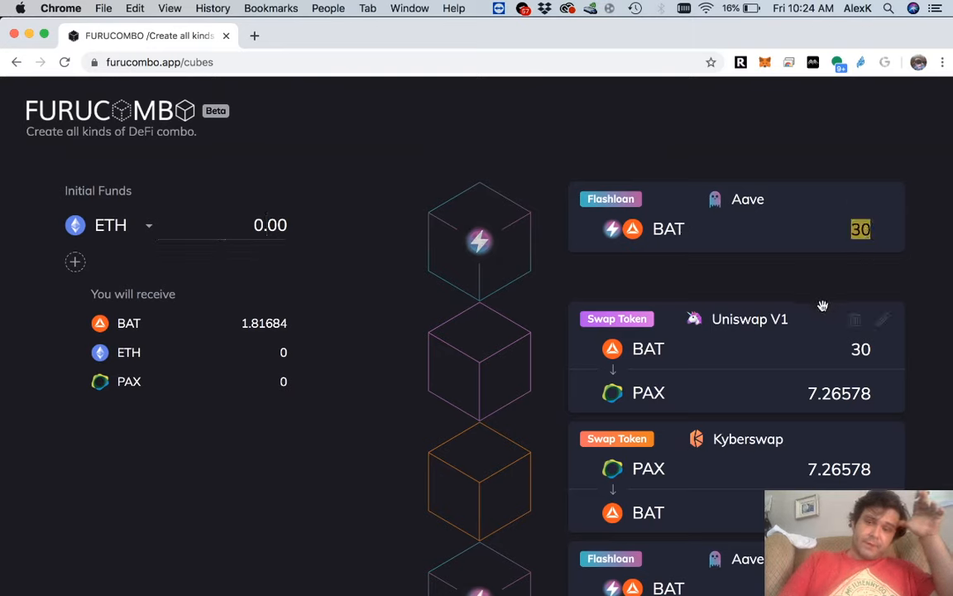
mouse_move(867, 343)
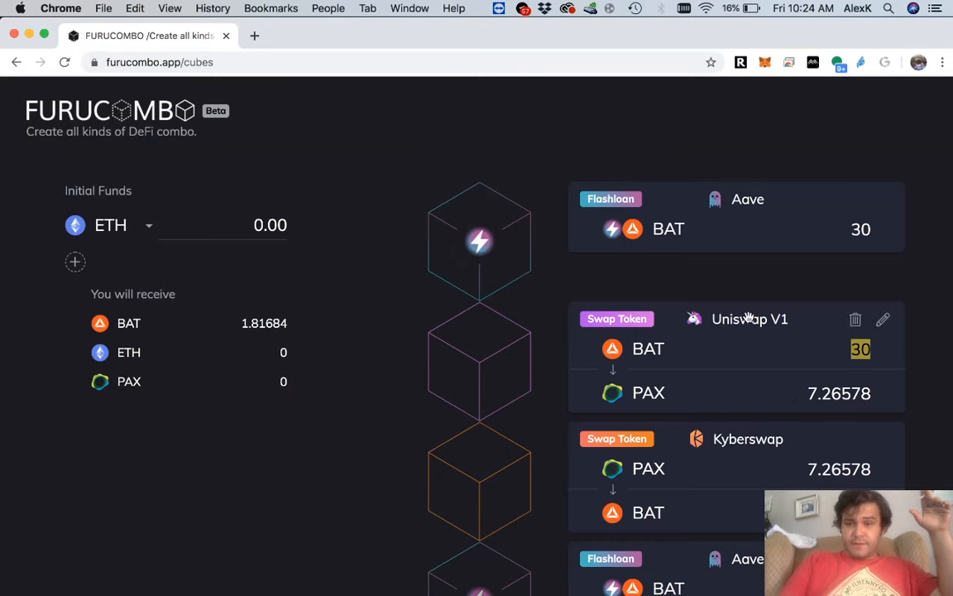
scroll("down", 3)
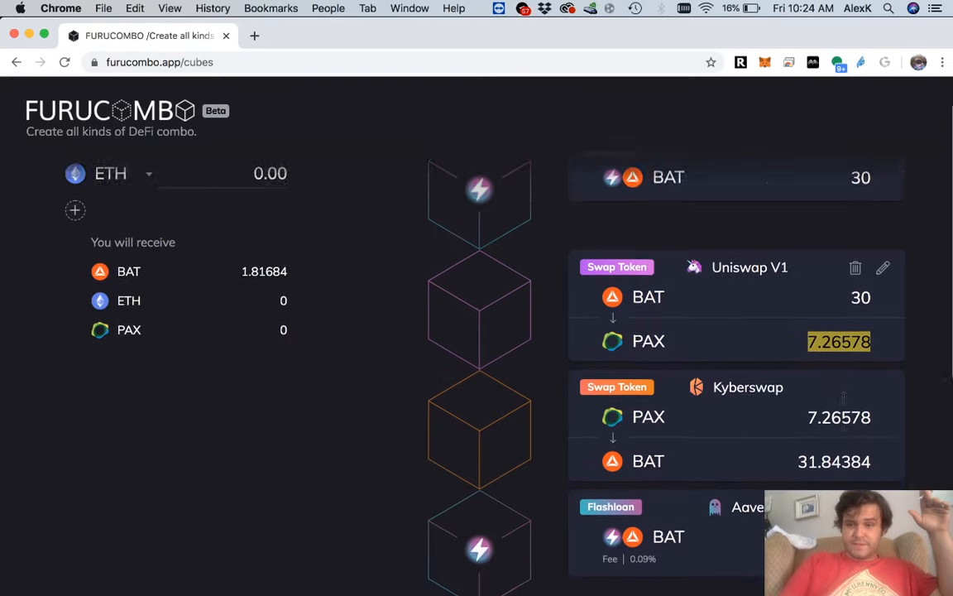
scroll("down", 3)
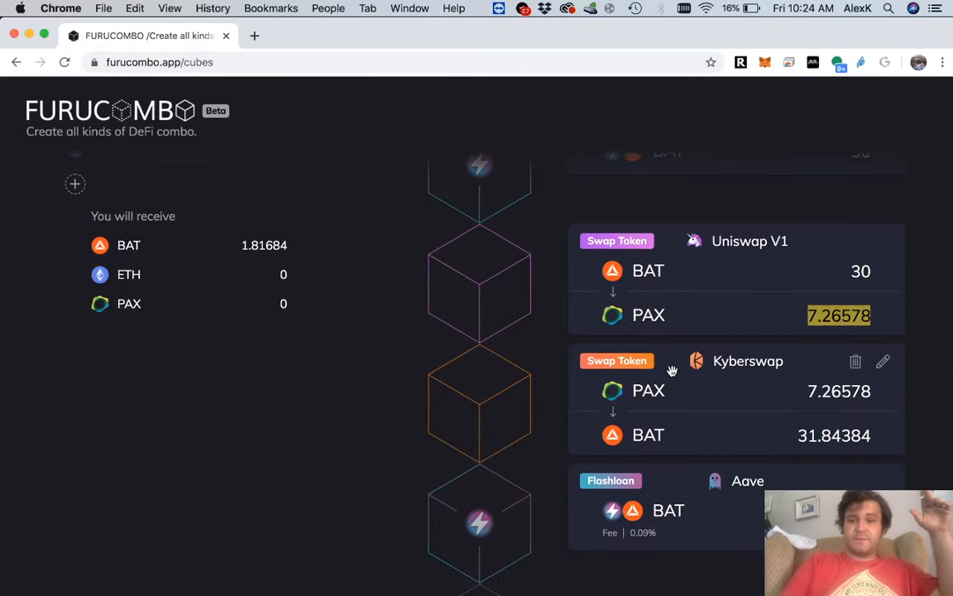
scroll("down", 3)
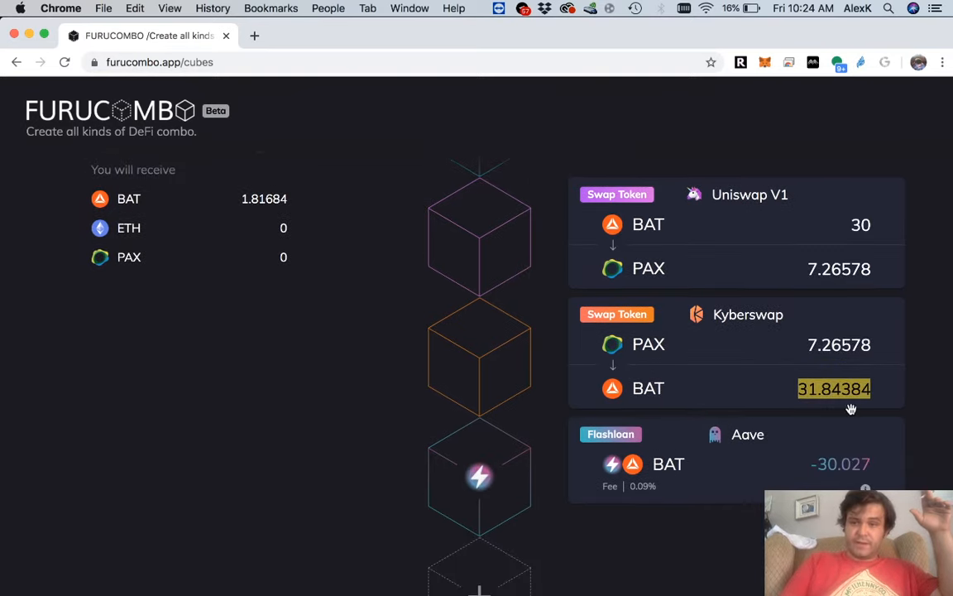
scroll("down", 3)
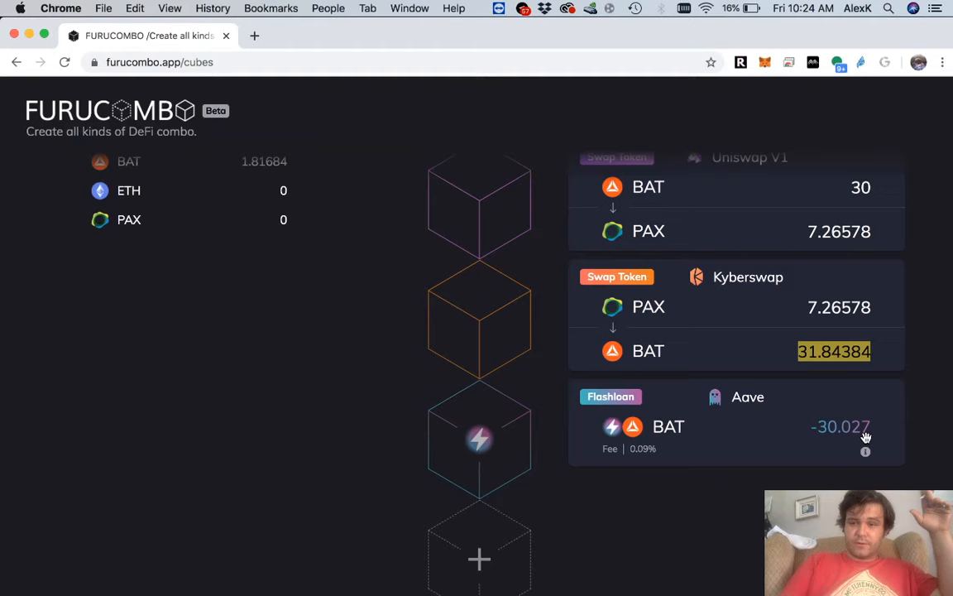
mouse_move(632, 455)
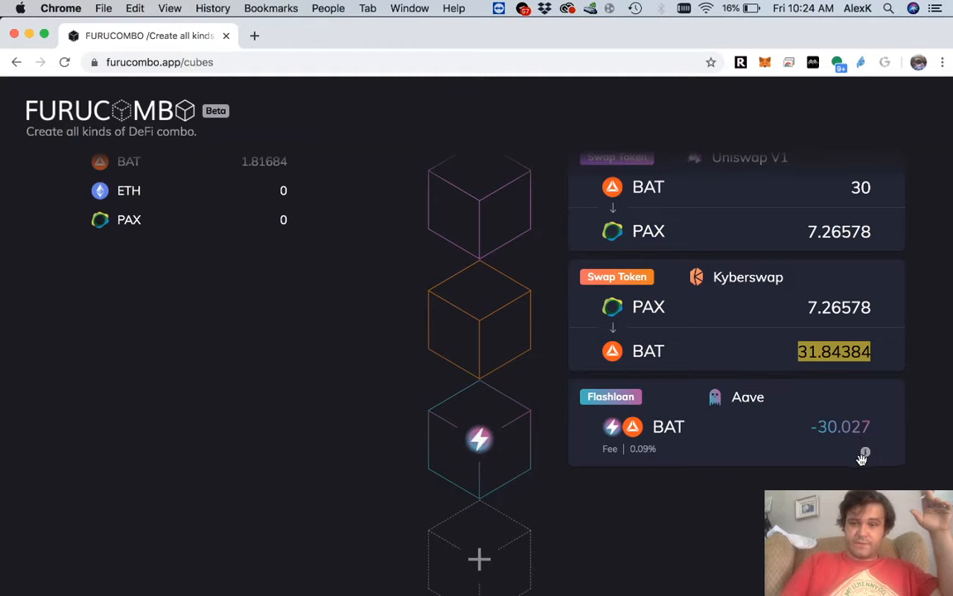
scroll("down", 3)
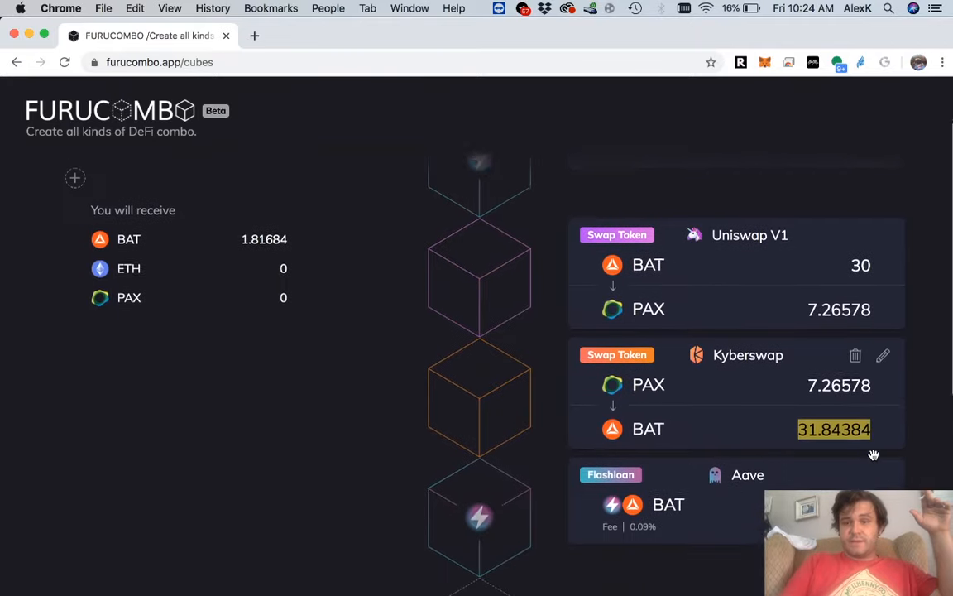
scroll("down", 3)
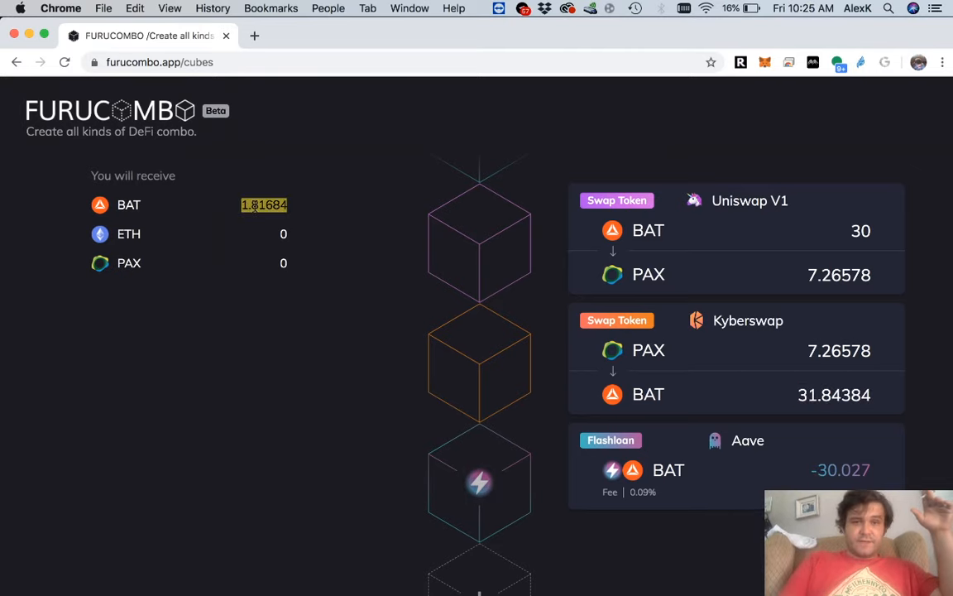
scroll("down", 3)
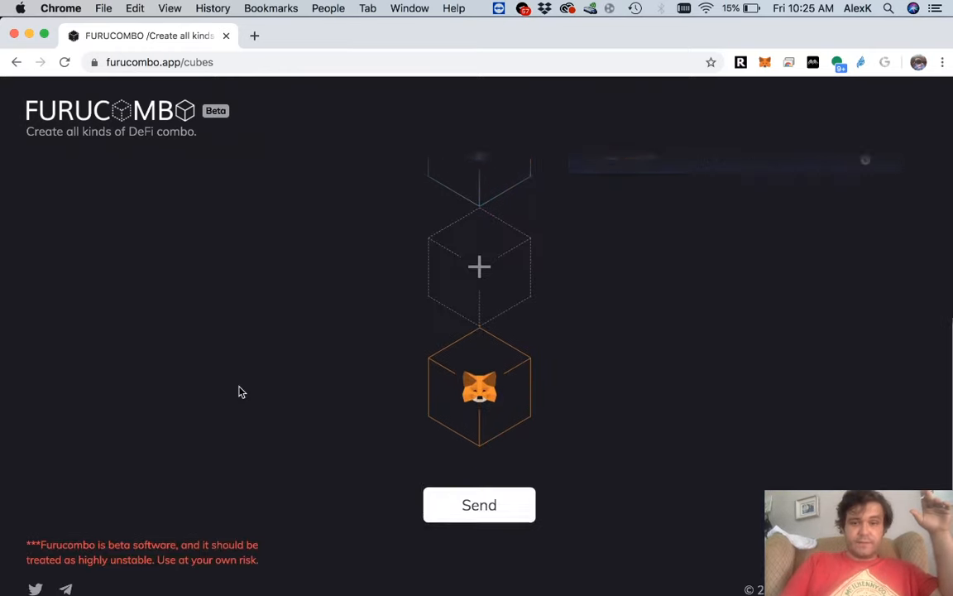
Send the BAT flash-loan combo for execution and check gas prices on ETH Gas Station.
left_click(479, 505)
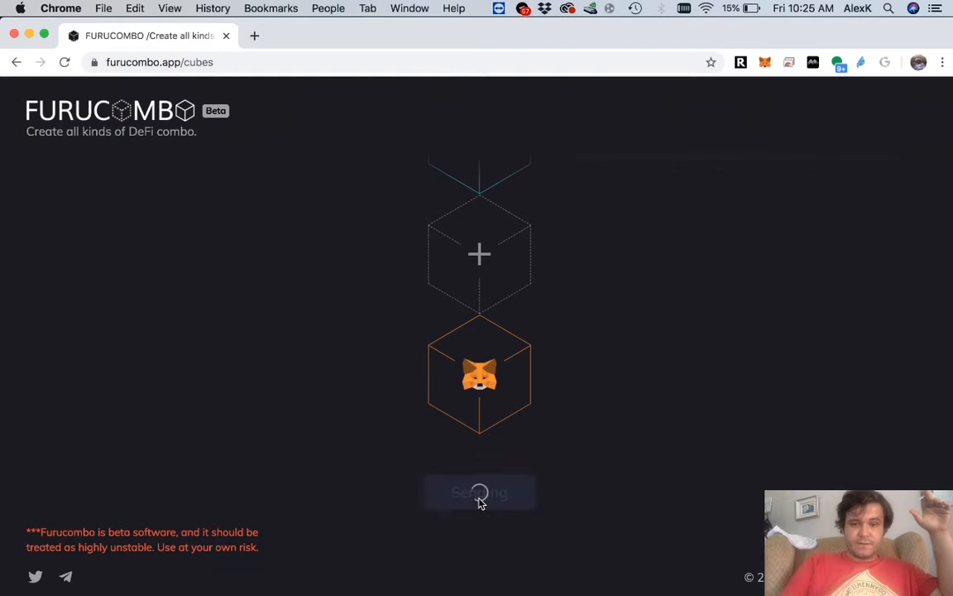
left_click(480, 491)
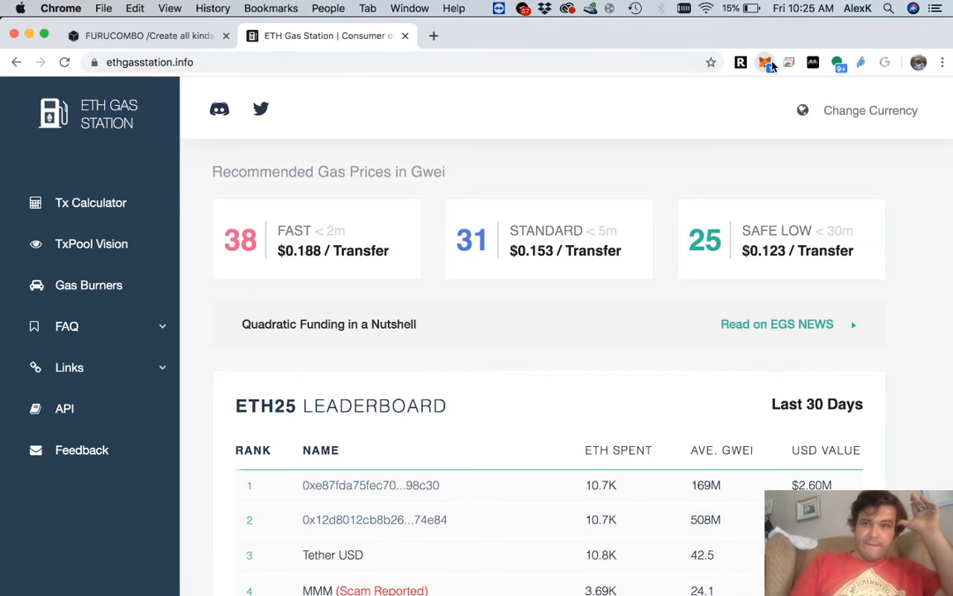
Bring up MetaMask's confirmation, which quotes 0.048 ETH gas with insufficient funds.
left_click(764, 63)
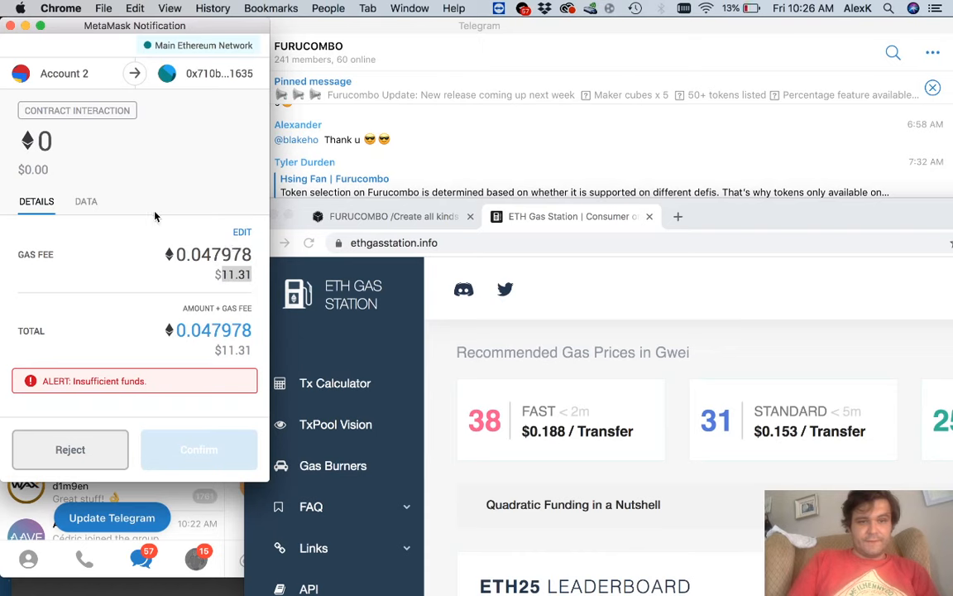
Pick the Slow speed and enter a custom low gas price, cutting the fee to 0.001548 ETH.
left_click(241, 232)
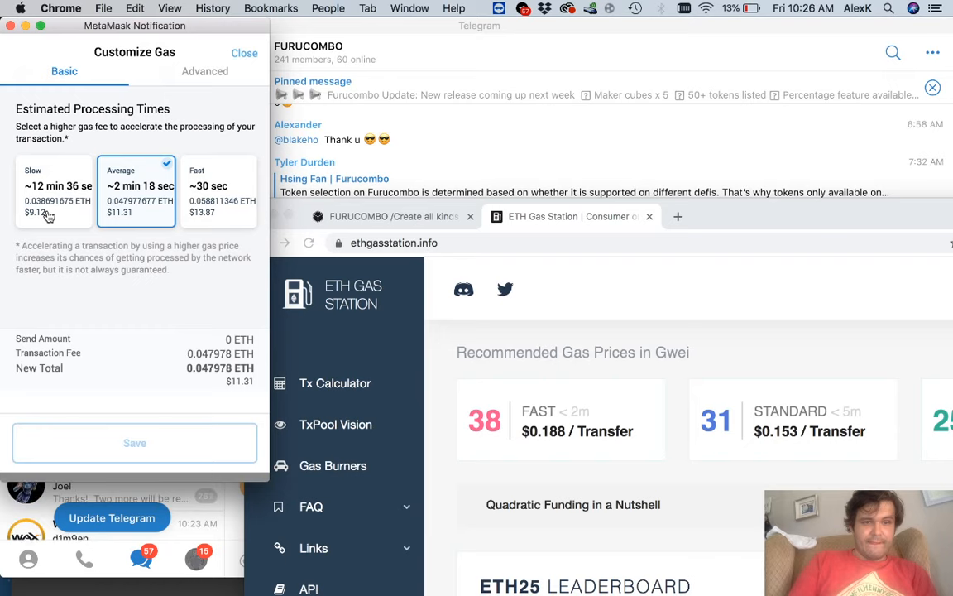
left_click(55, 190)
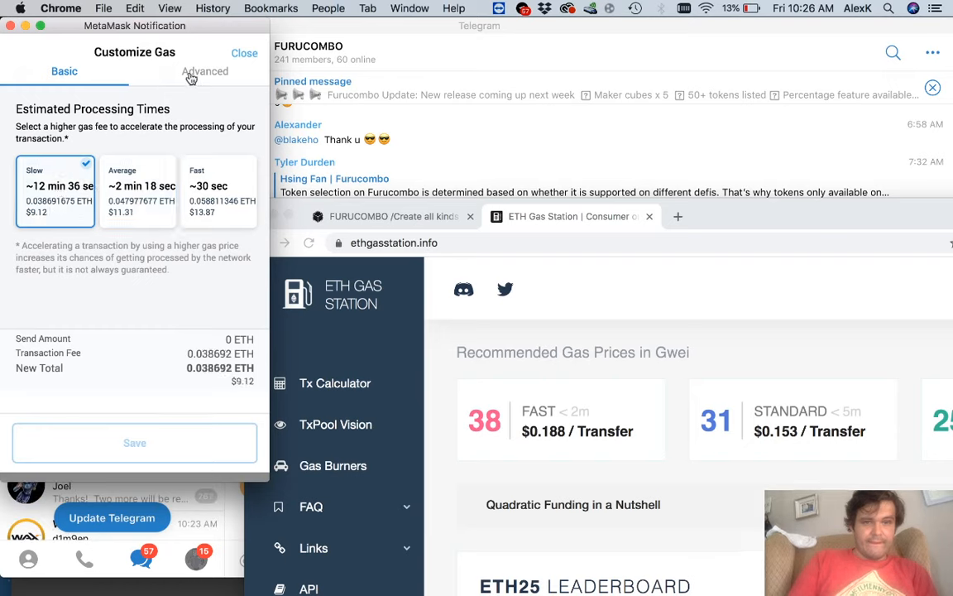
left_click(205, 71)
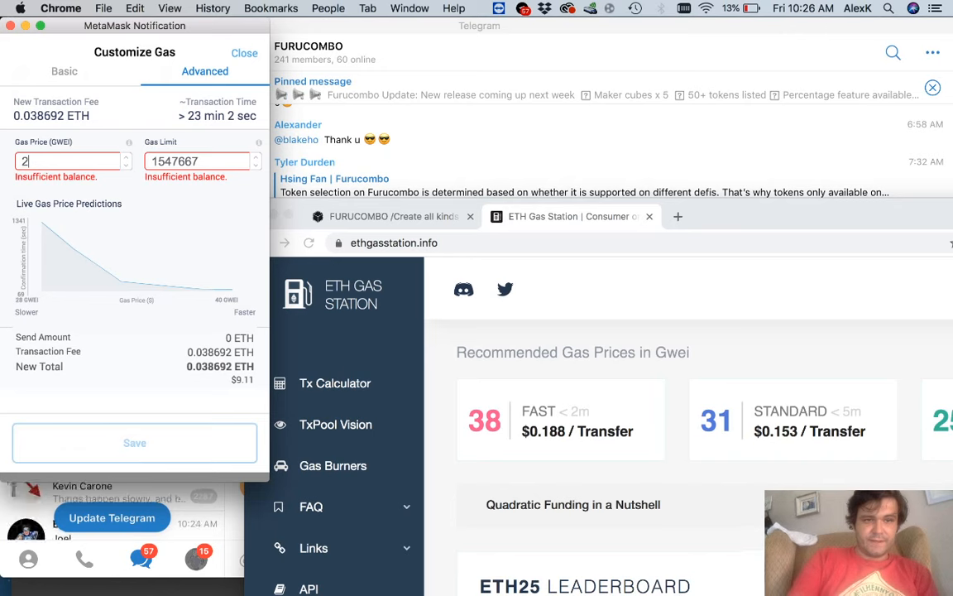
type("2")
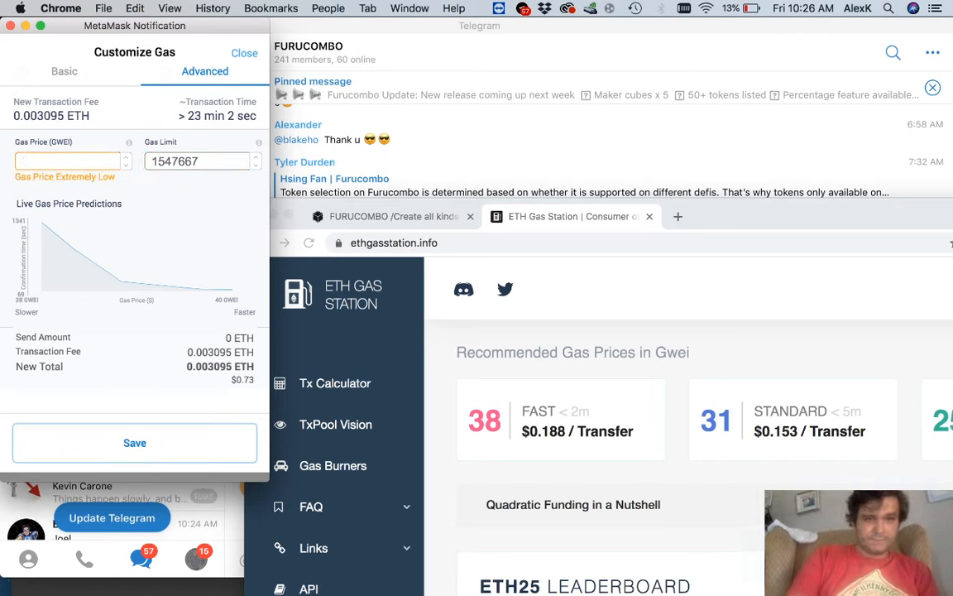
type("01")
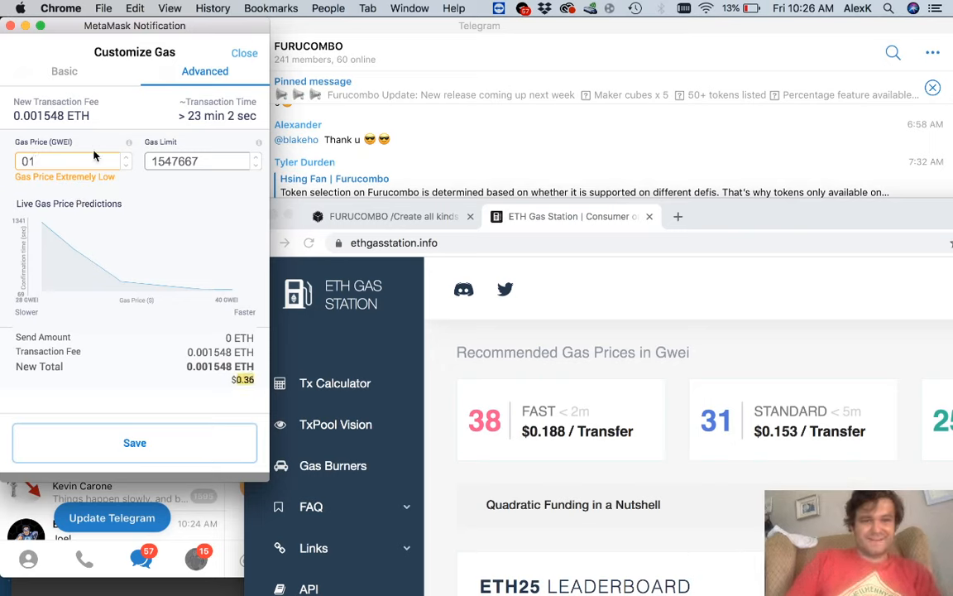
mouse_move(162, 227)
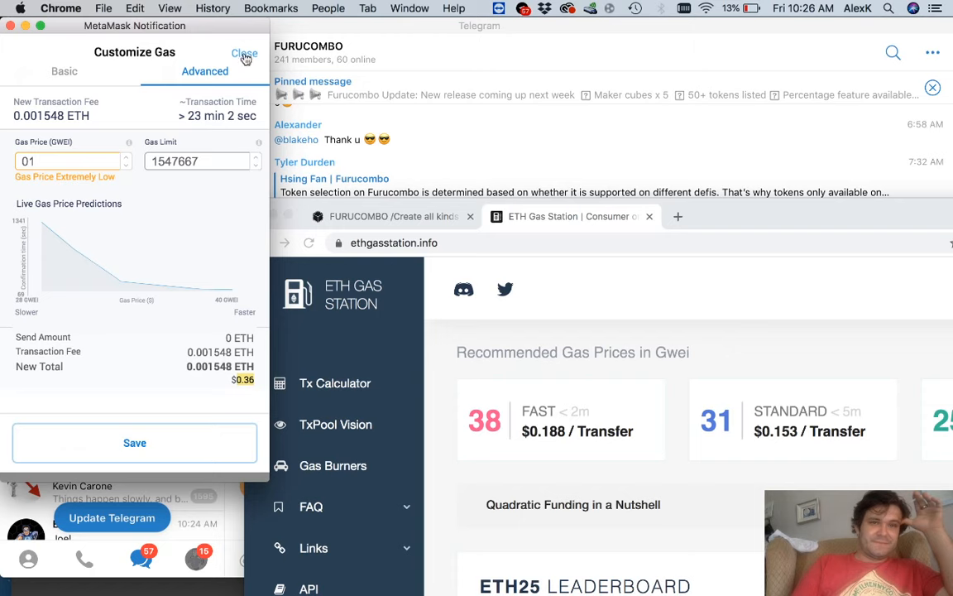
mouse_move(19, 33)
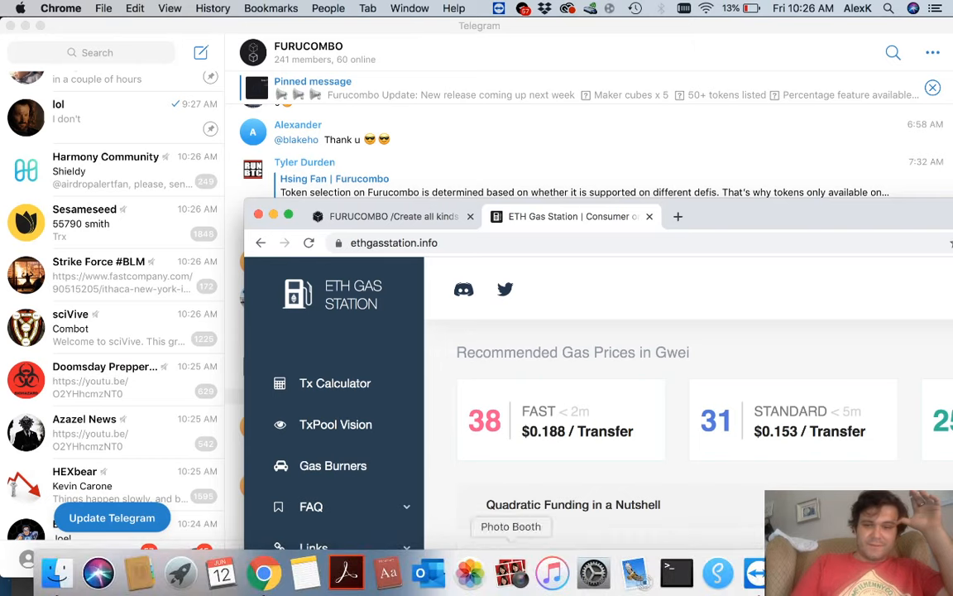
Glance at the Telegram arbitrage post and return to the unchanged combo projecting 1.82 BAT.
left_click(389, 216)
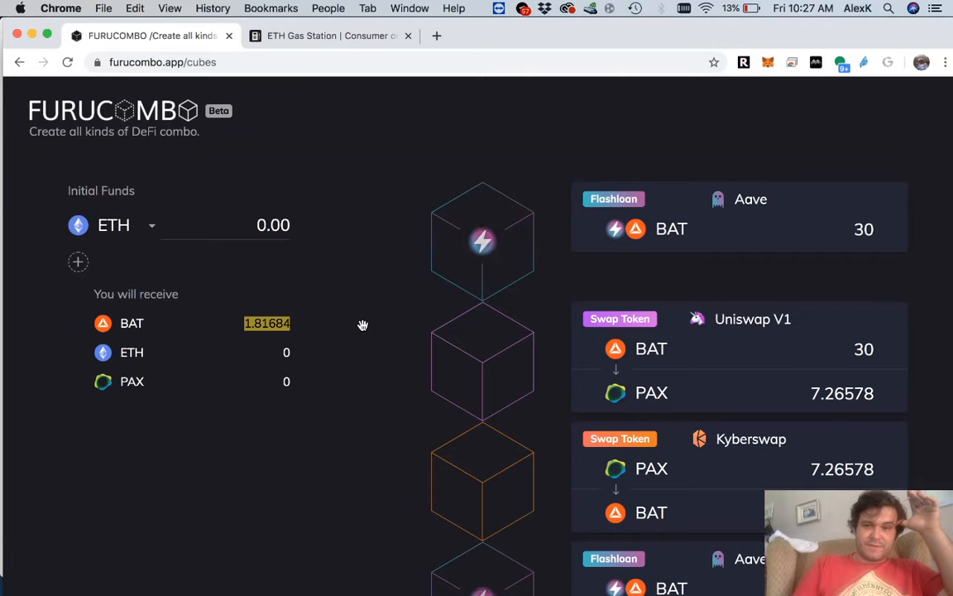
mouse_move(303, 350)
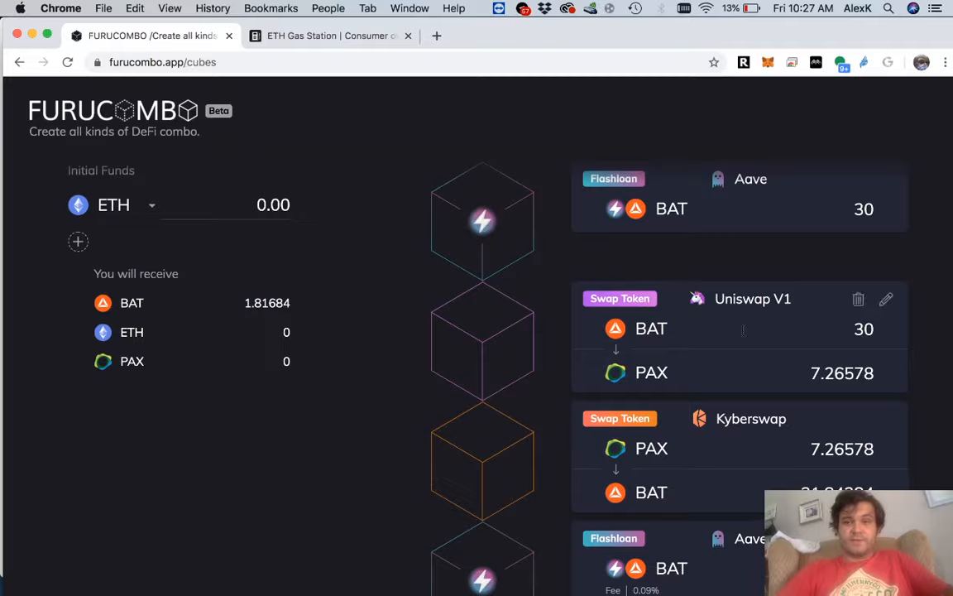
scroll("down", 3)
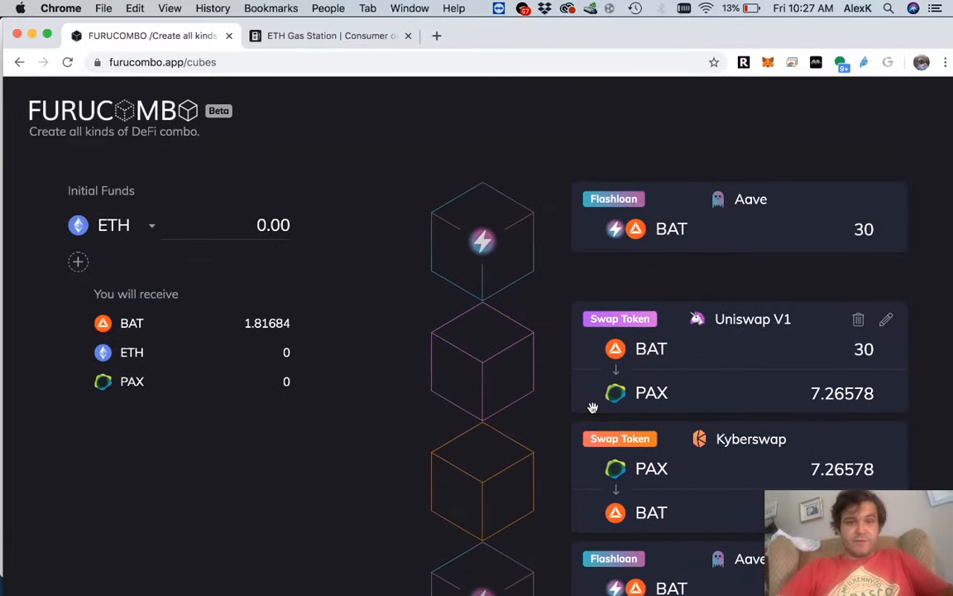
scroll("down", 3)
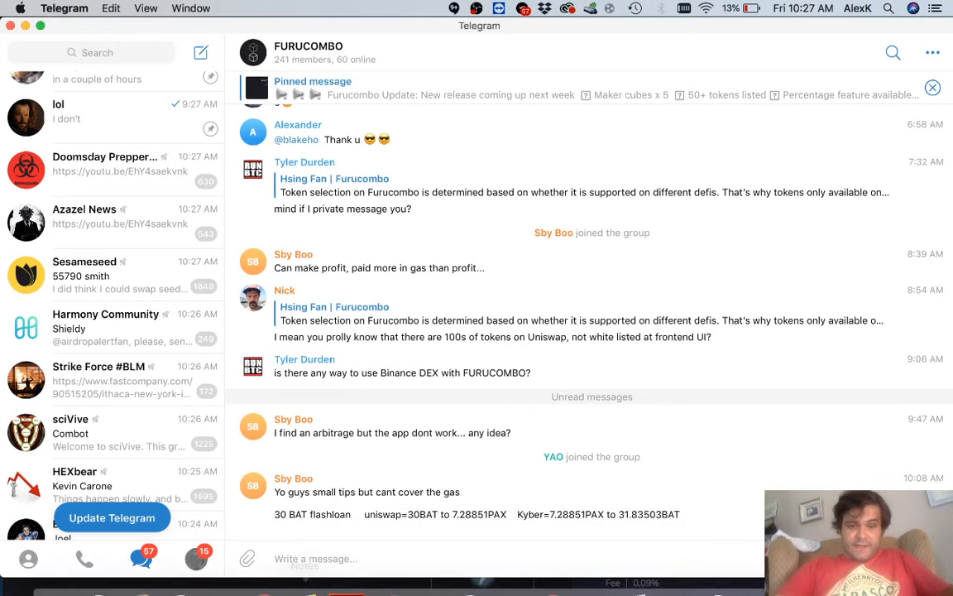
left_click(263, 585)
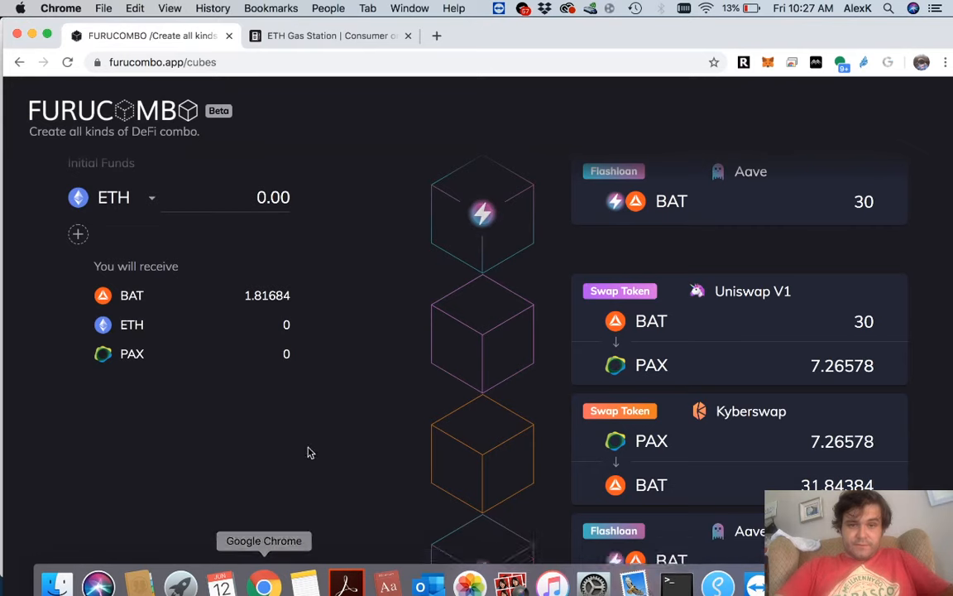